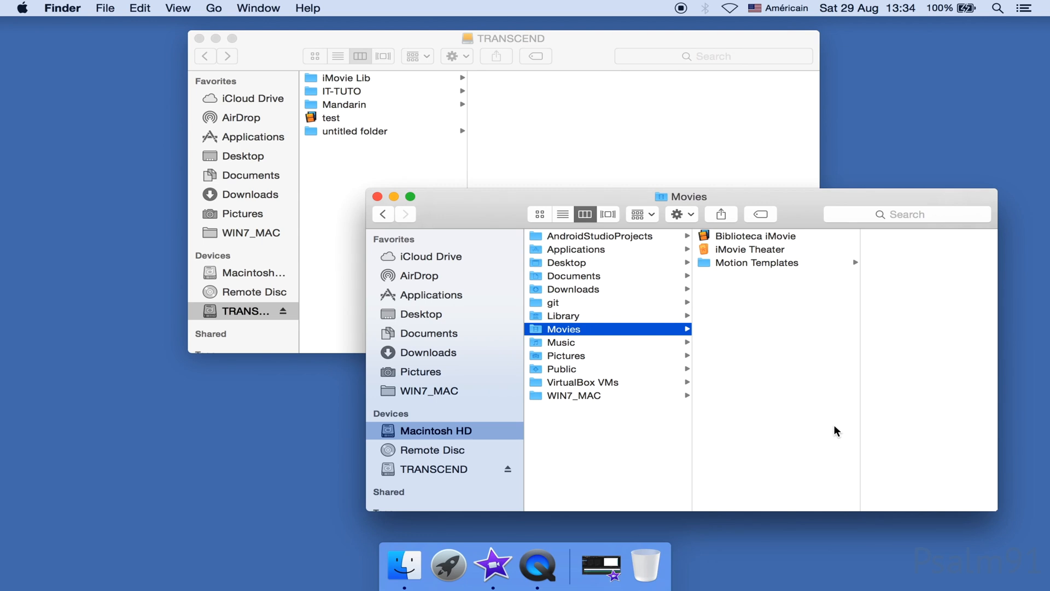
Select Biblioteca iMovie in Movies, then open the TRANSCEND drive's untitled folder in Finder.
left_click(755, 236)
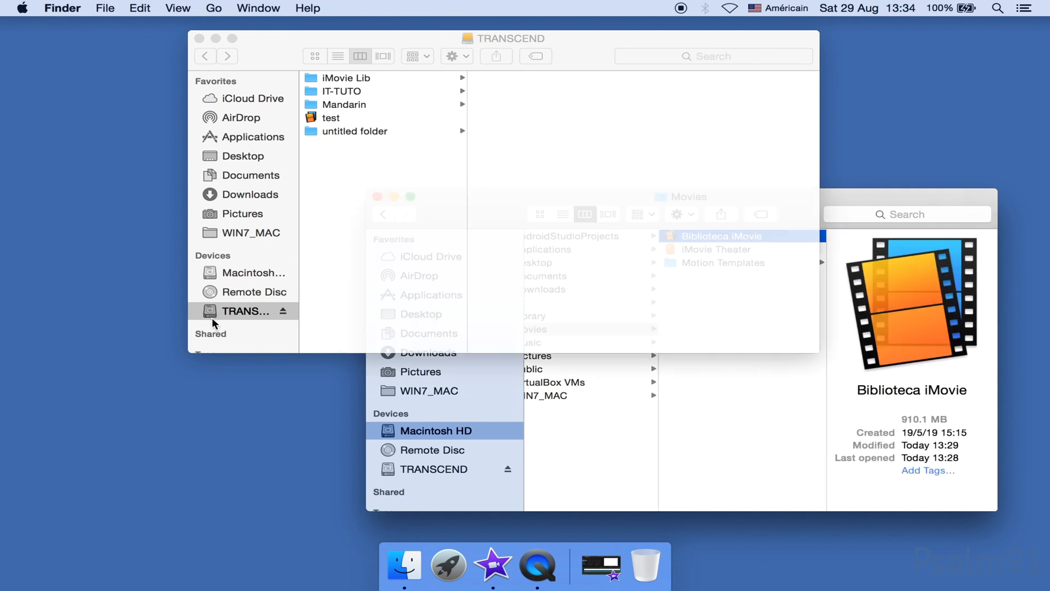
left_click(355, 131)
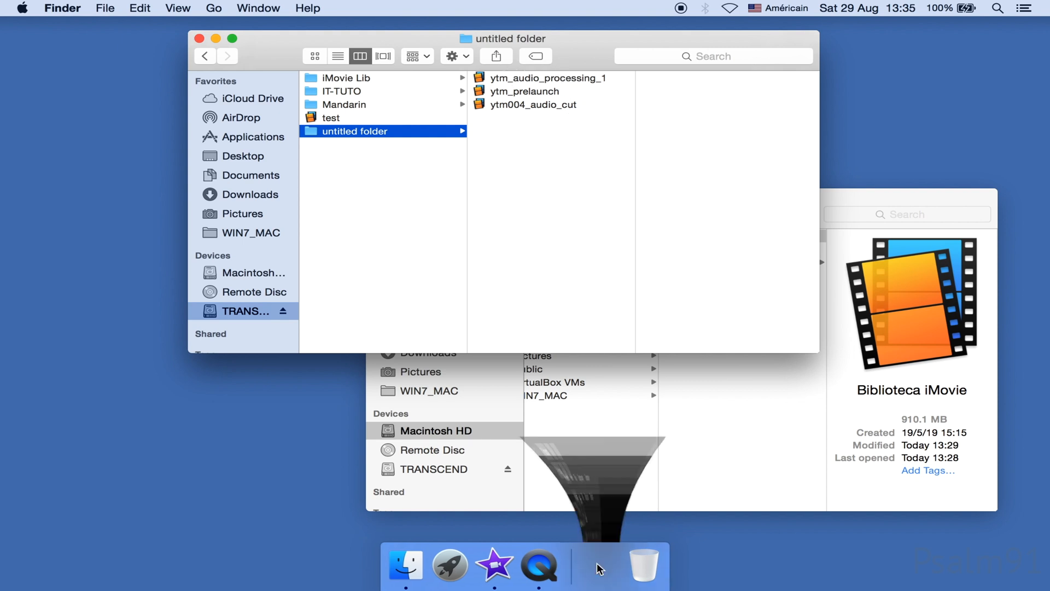
Restore iMovie and show the ytm_audio_processing_1 library's YTM004_audio_processing_1 project in the Projects browser.
left_click(495, 566)
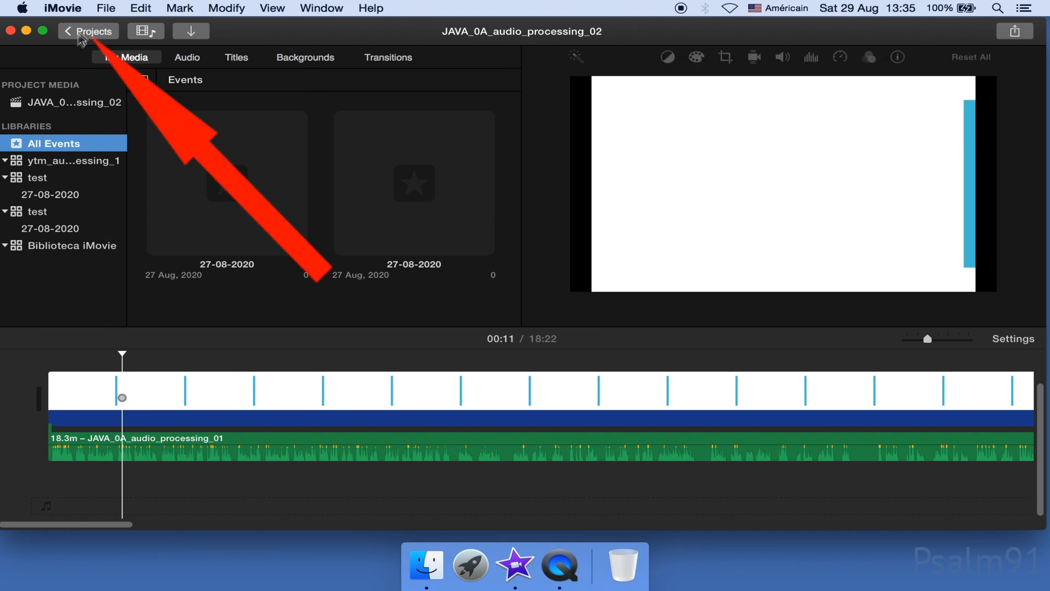
left_click(92, 30)
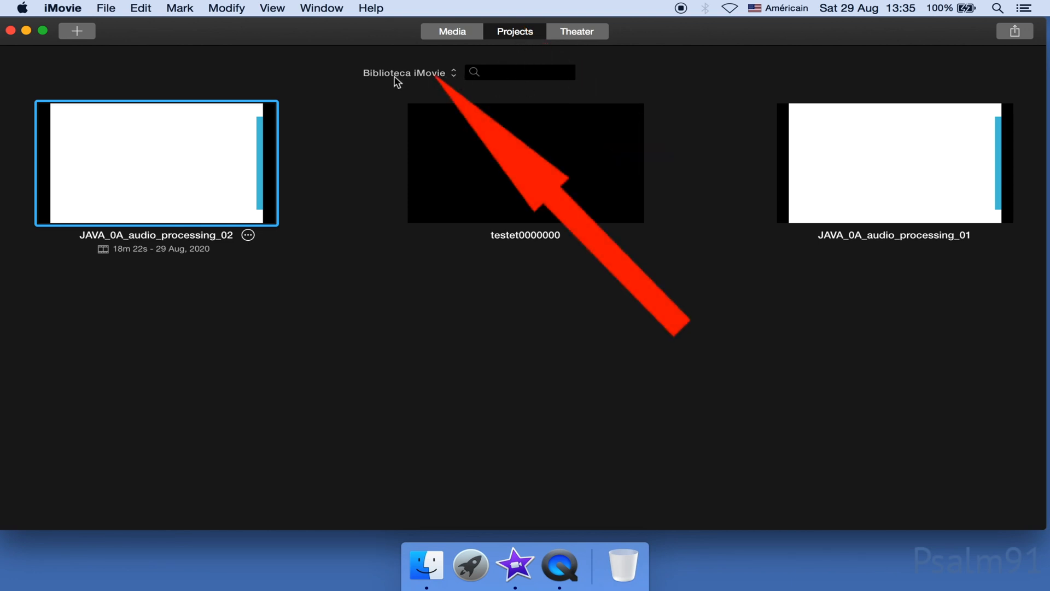
mouse_move(458, 82)
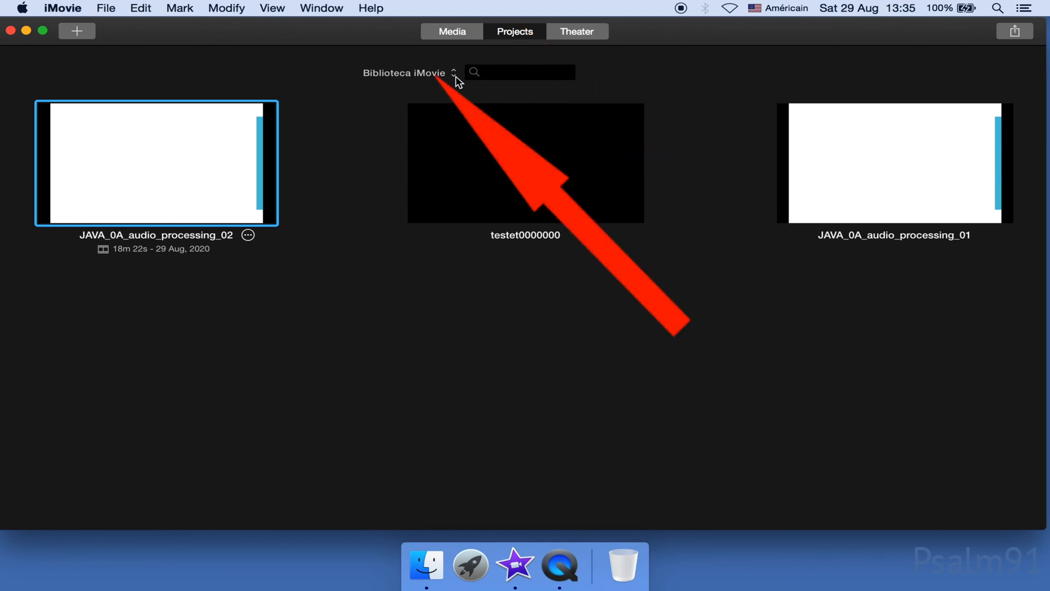
left_click(415, 73)
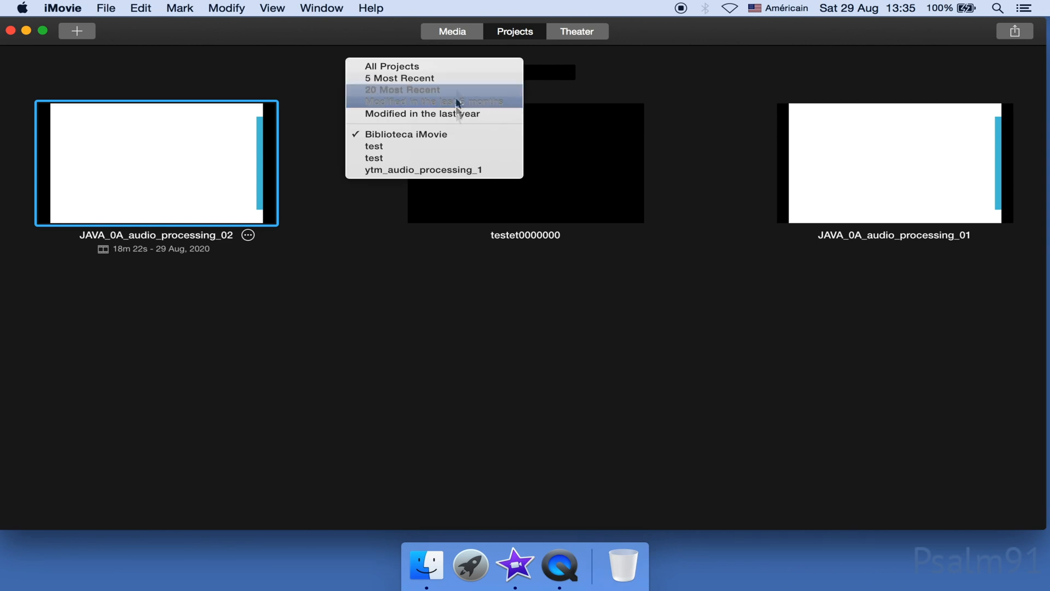
mouse_move(422, 169)
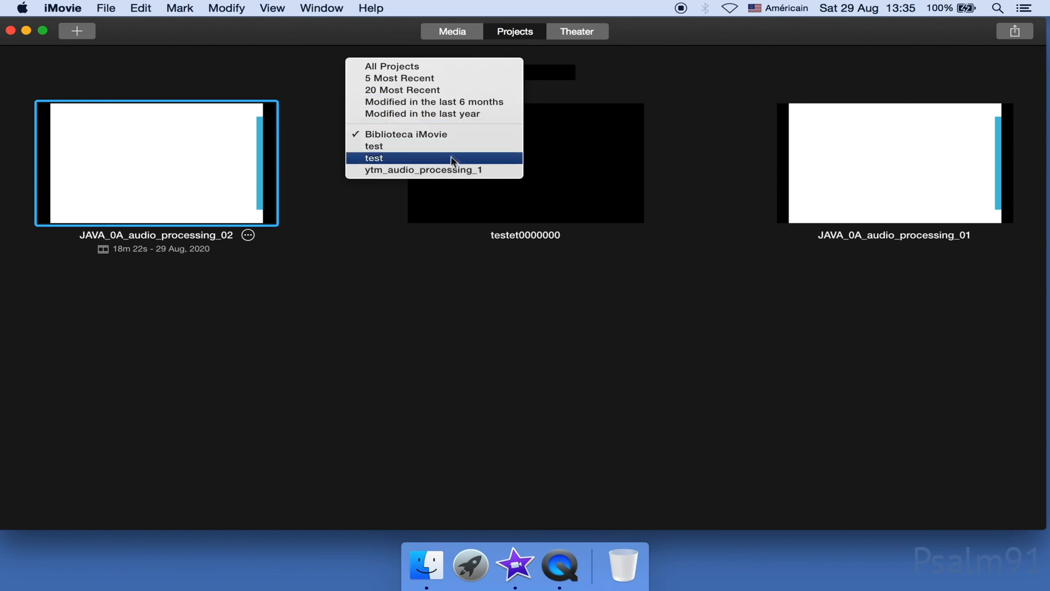
left_click(420, 170)
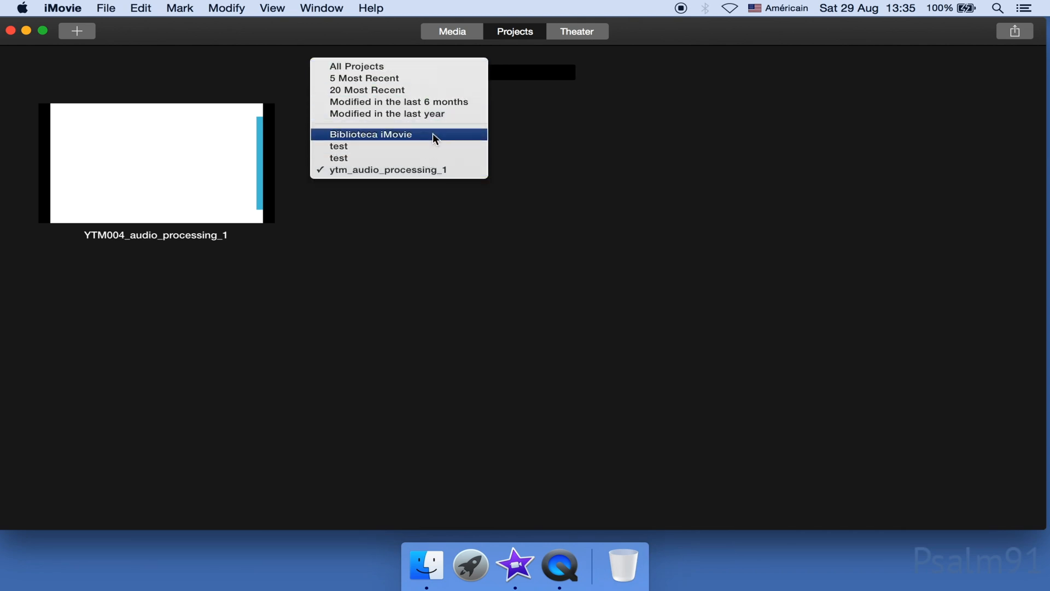
mouse_move(397, 170)
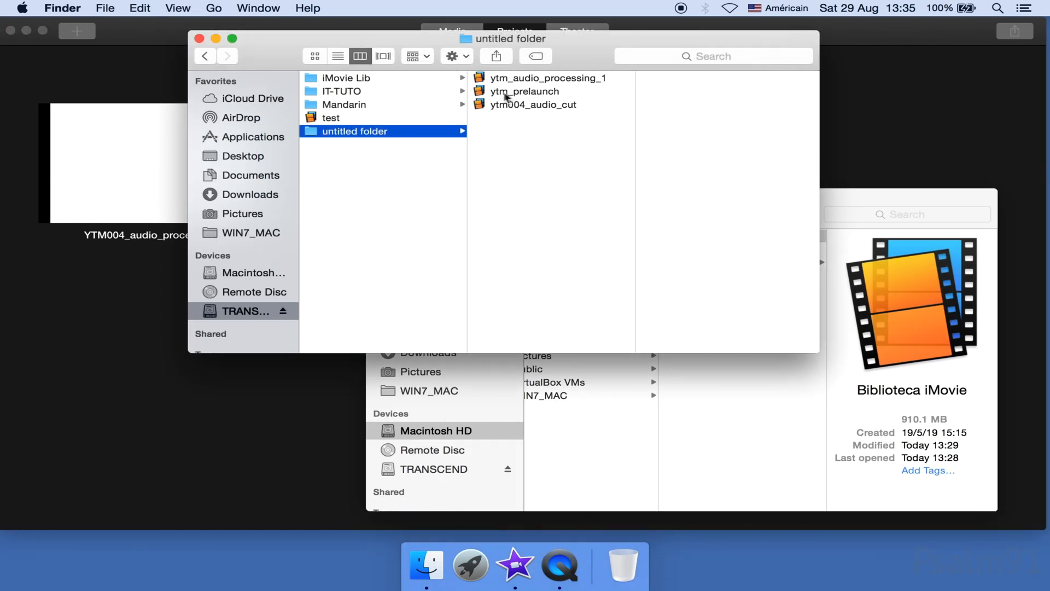
Open the ytm_prelaunch library from Finder and show its YTM004_prelaunch project in iMovie.
left_click(524, 91)
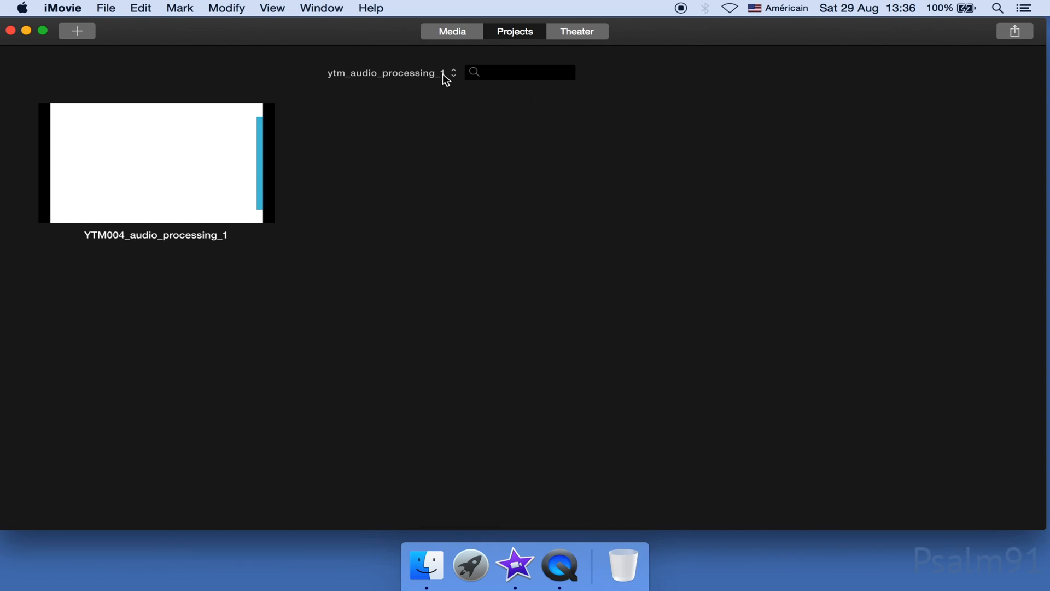
left_click(390, 72)
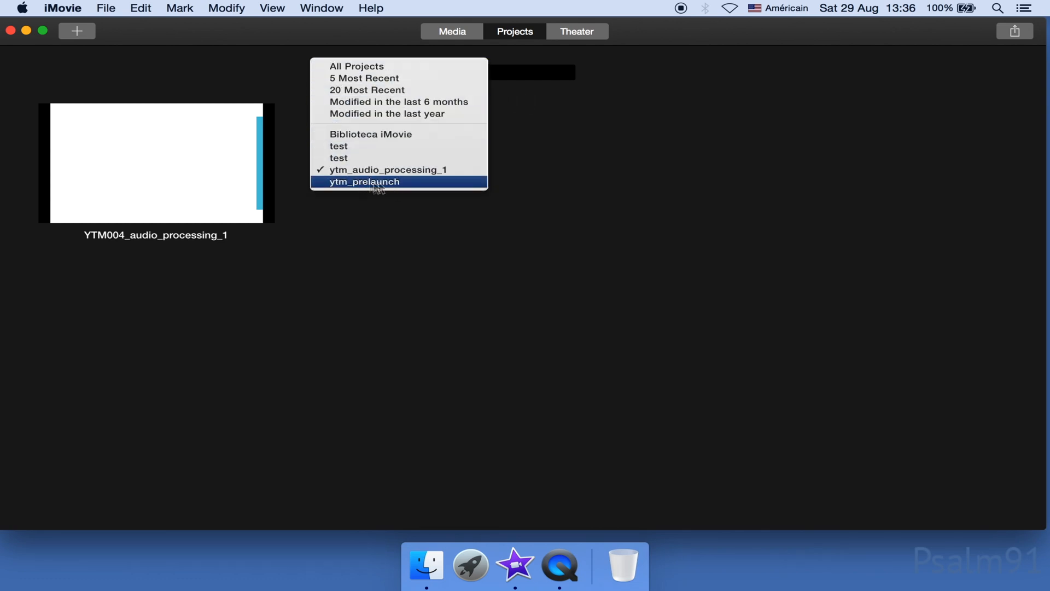
left_click(364, 181)
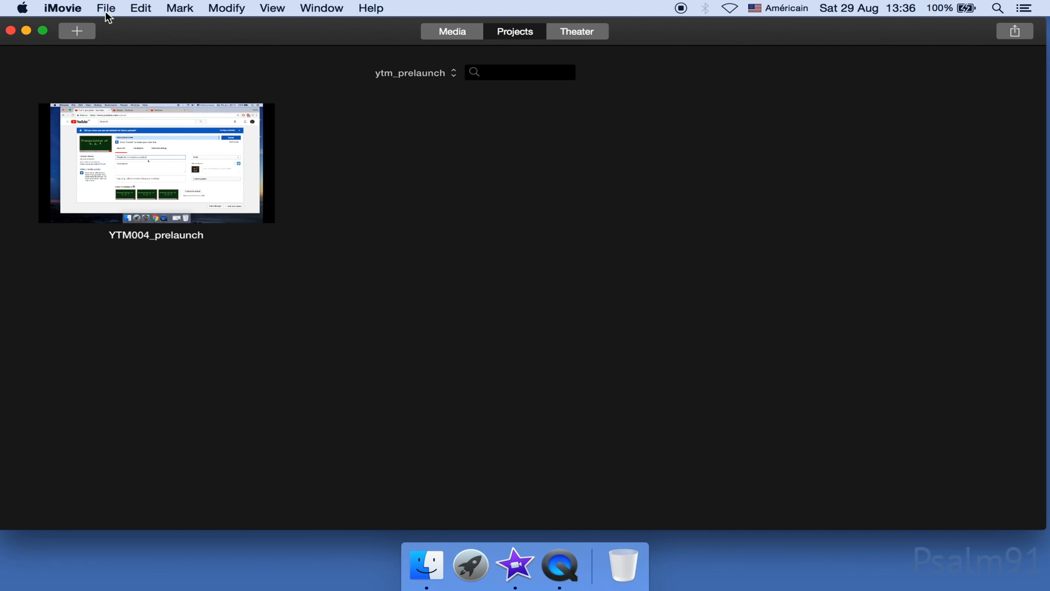
Open the August 2018 Biblioteca de iMovie library from the recent libraries list.
left_click(105, 9)
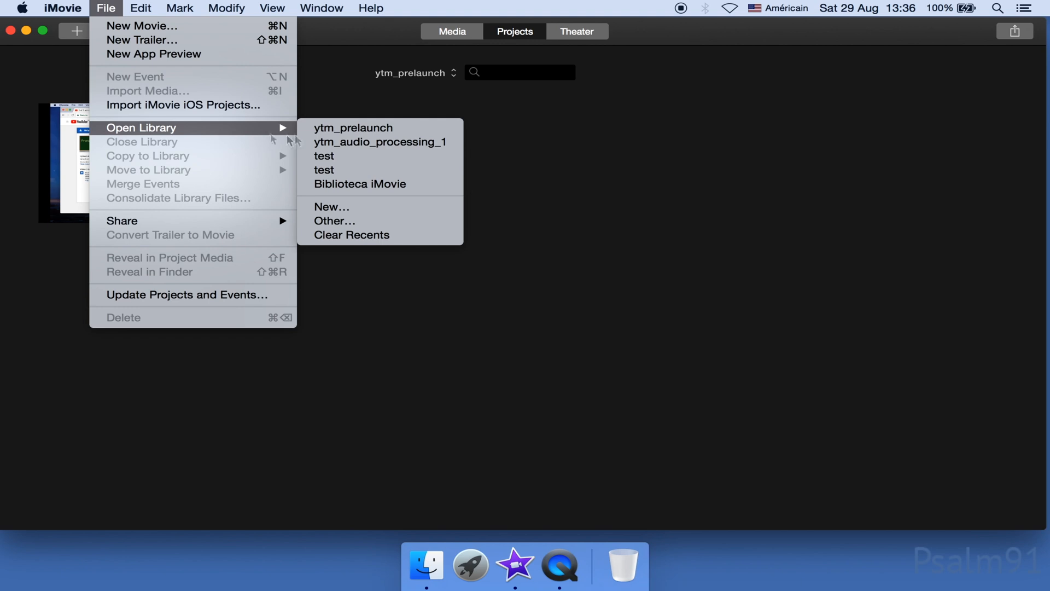
mouse_move(355, 221)
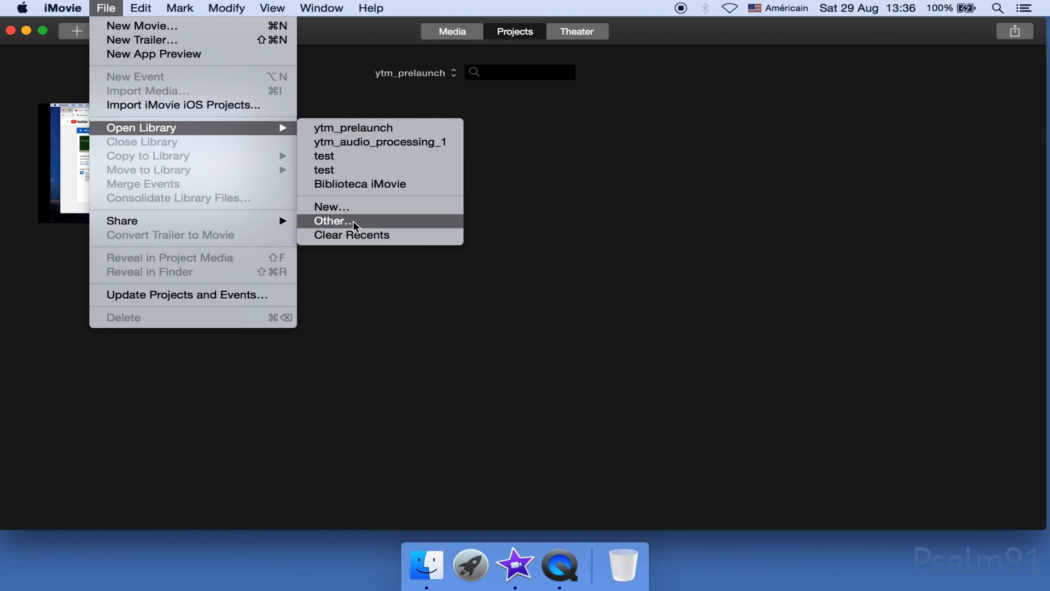
left_click(334, 221)
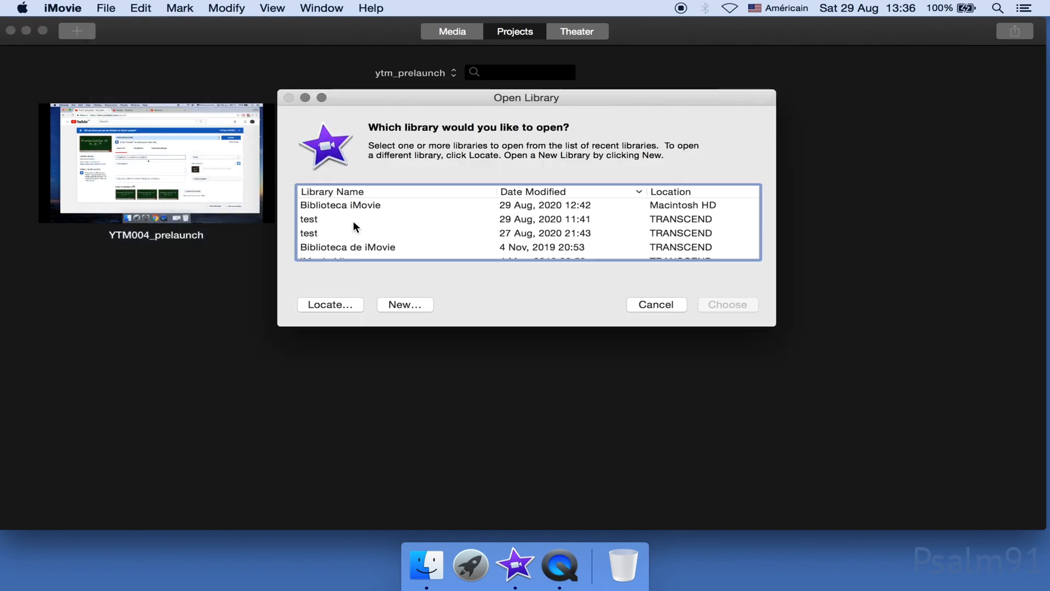
scroll("down", 3)
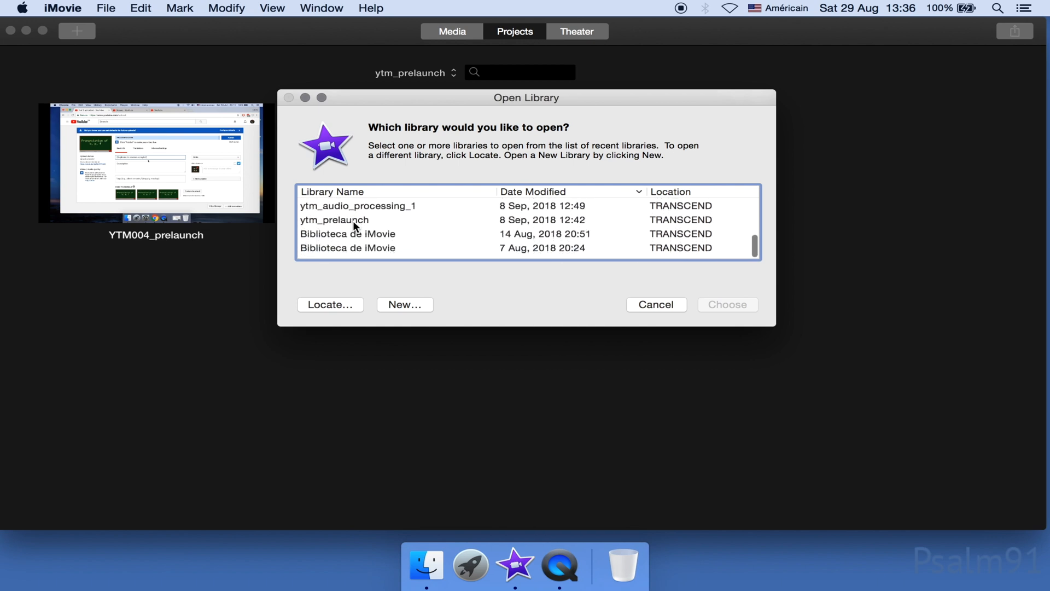
left_click(357, 237)
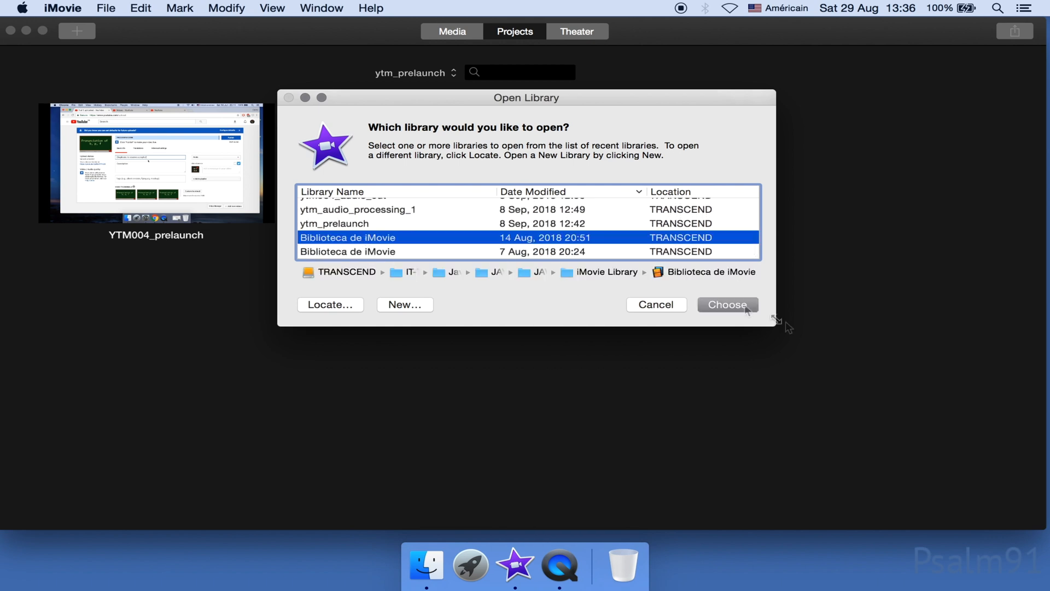
left_click(655, 304)
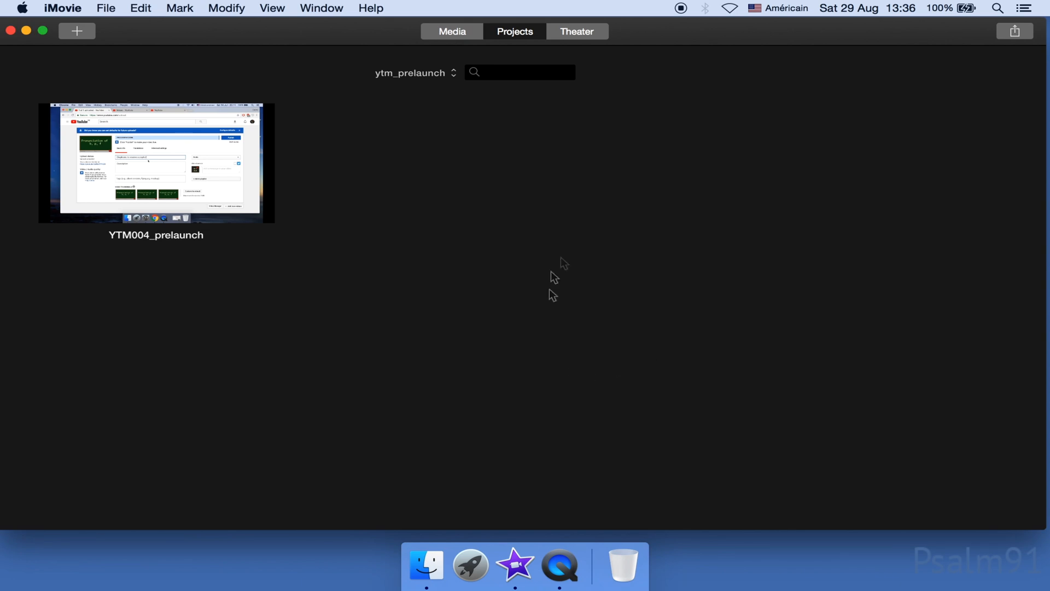
mouse_move(575, 301)
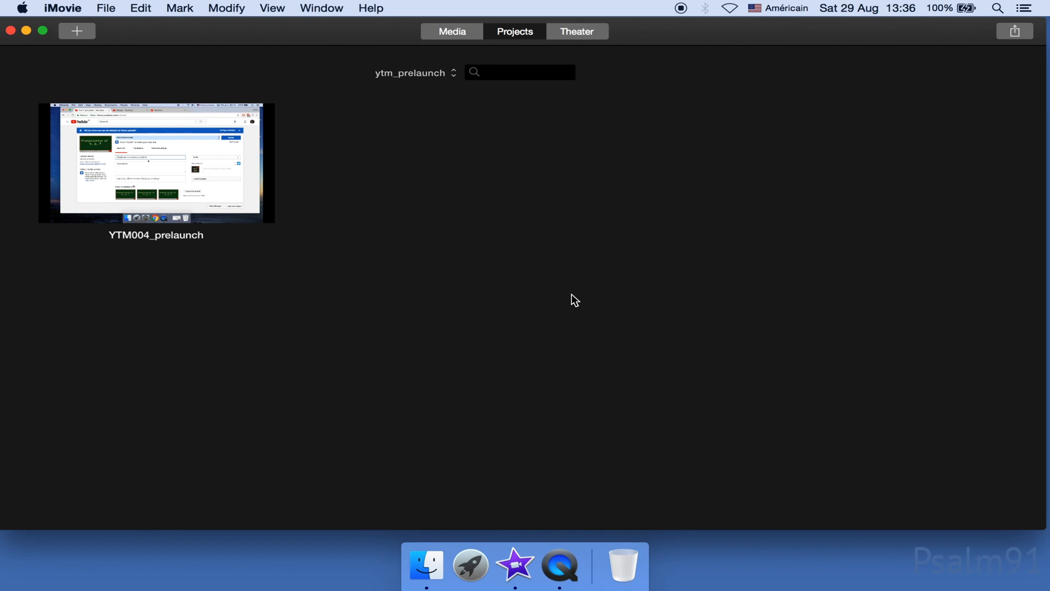
mouse_move(454, 82)
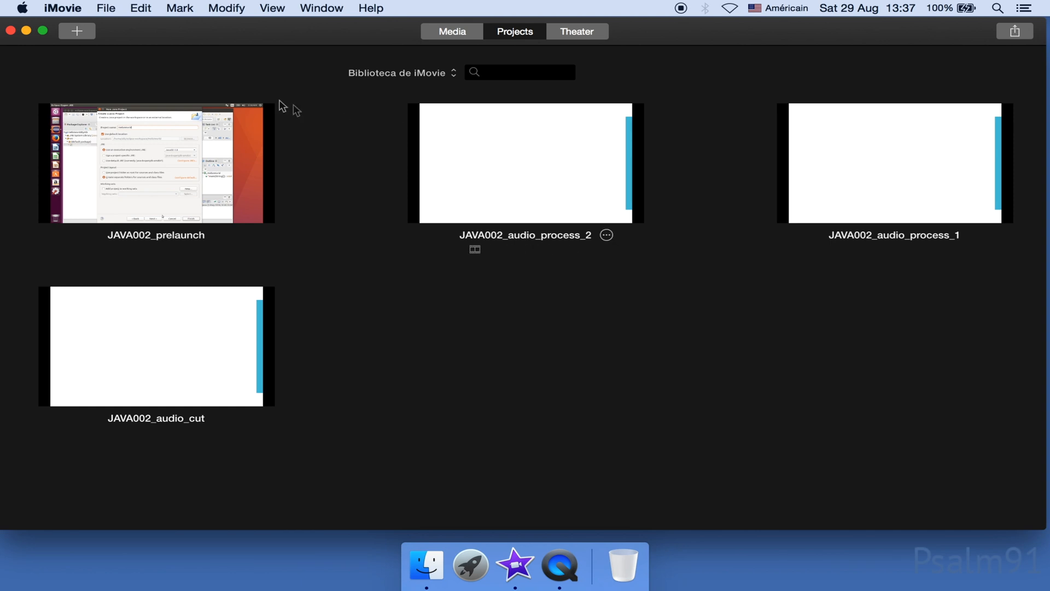
Locate and open ytm004_audio_cut from the untitled folder, showing its YTM004_audio_cut project.
left_click(105, 8)
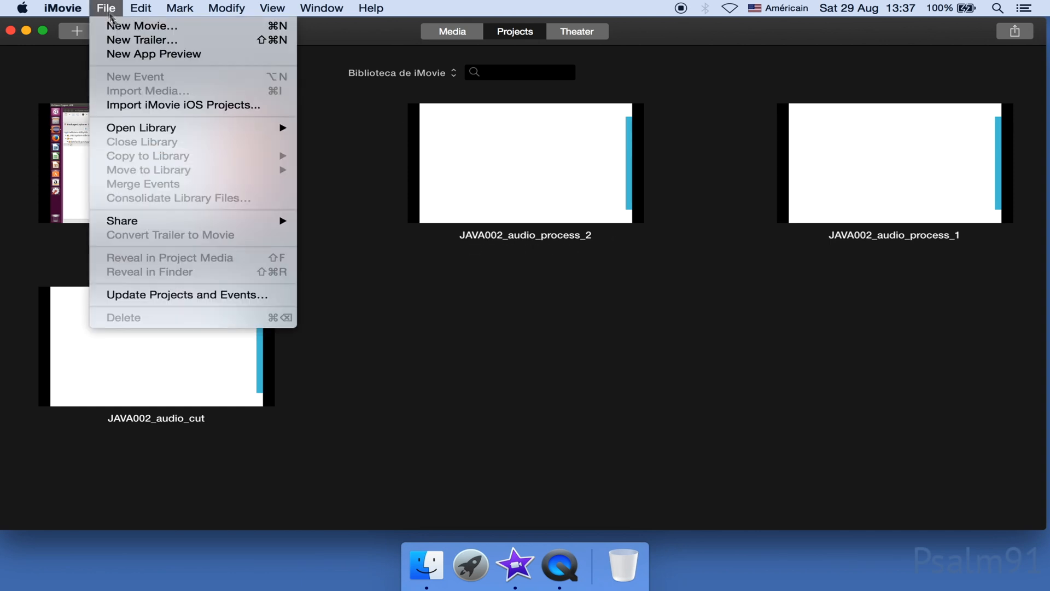
mouse_move(141, 127)
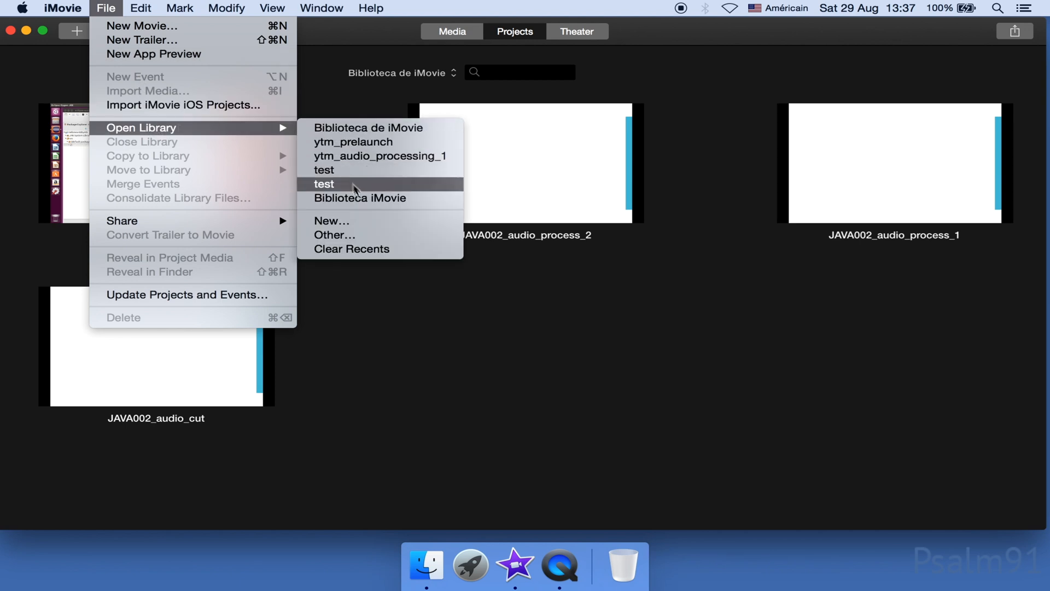
left_click(334, 236)
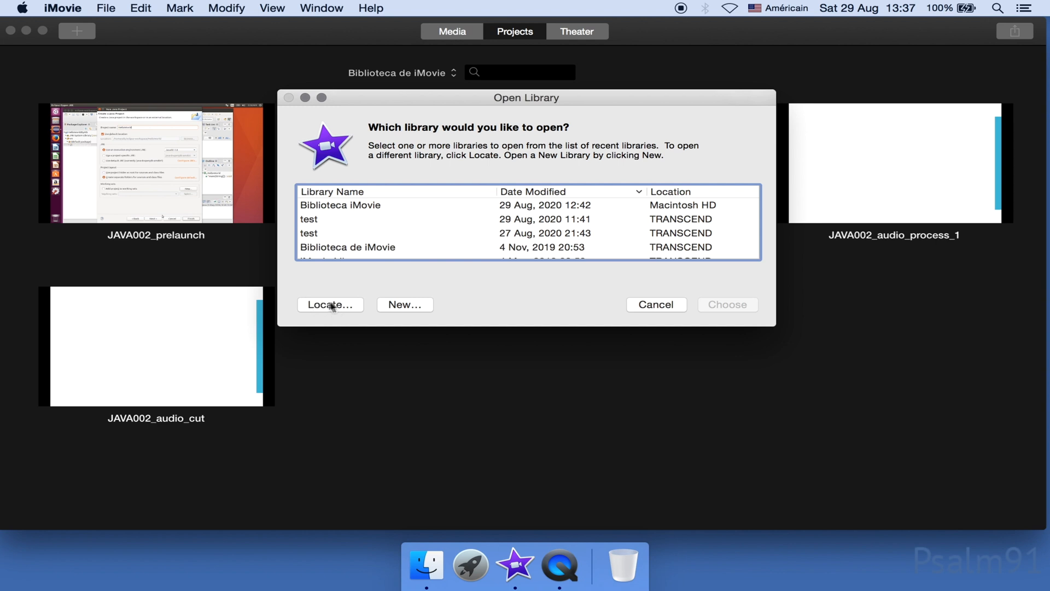
left_click(329, 304)
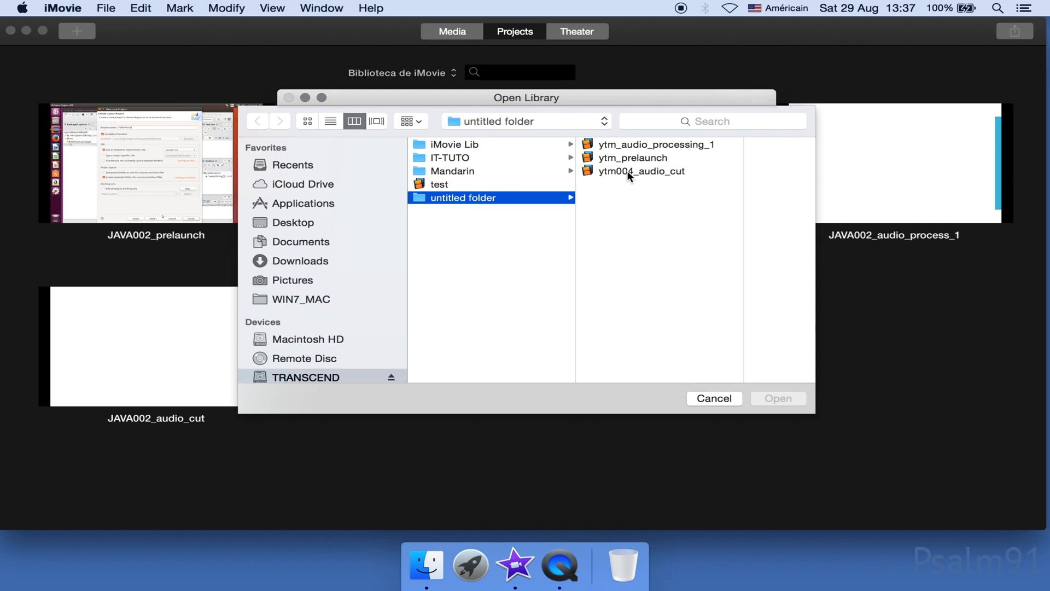
left_click(641, 171)
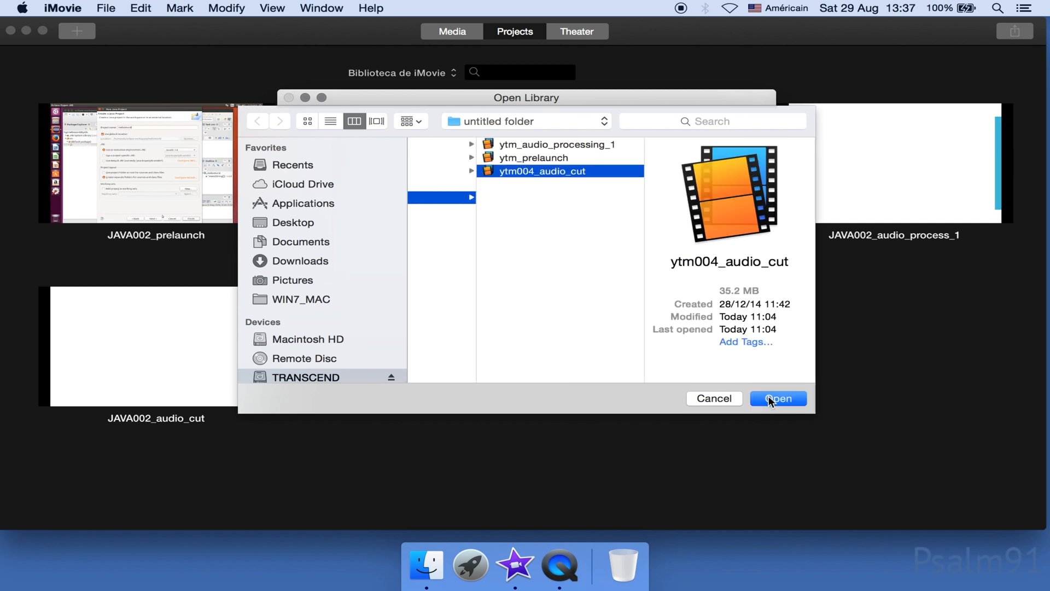
left_click(777, 398)
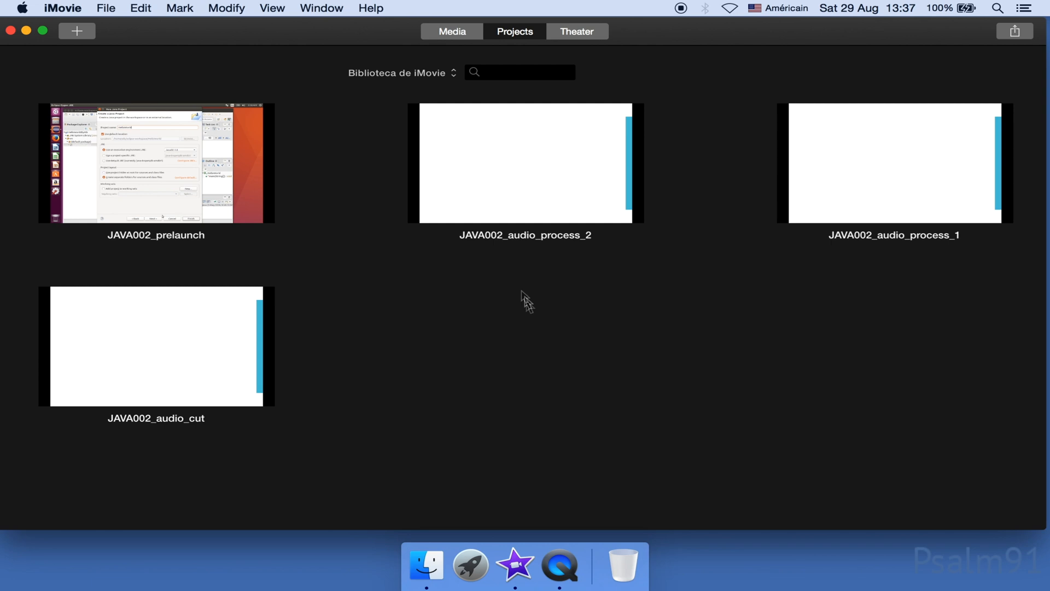
left_click(399, 73)
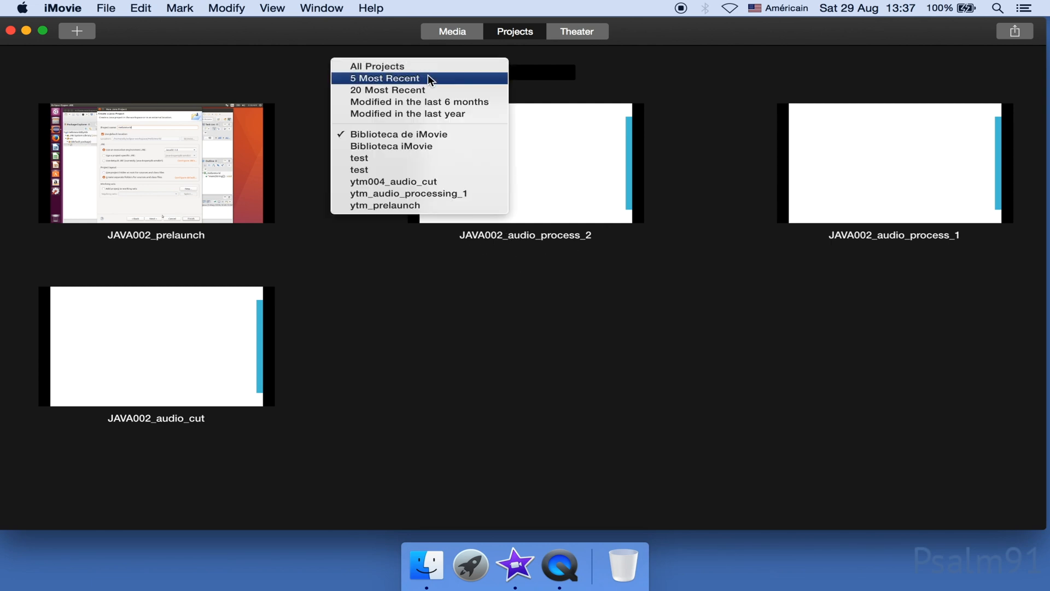
left_click(393, 182)
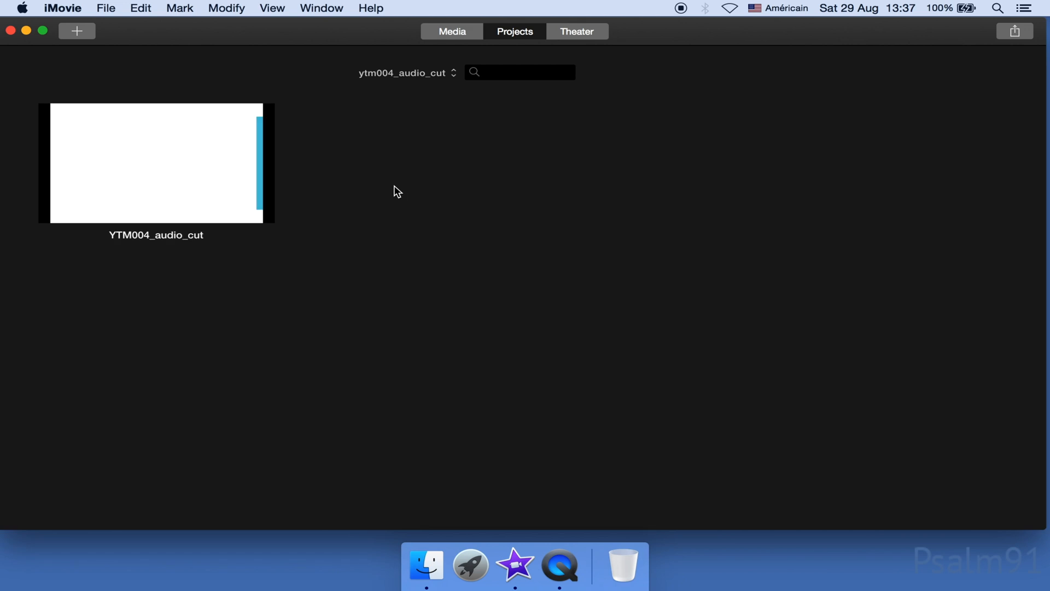
left_click(106, 8)
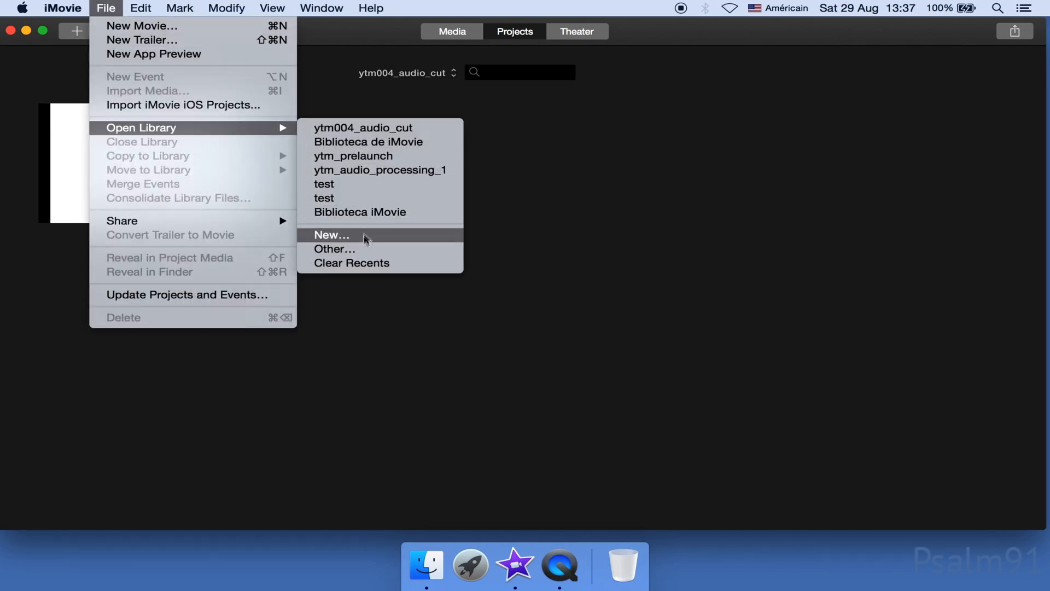
left_click(334, 249)
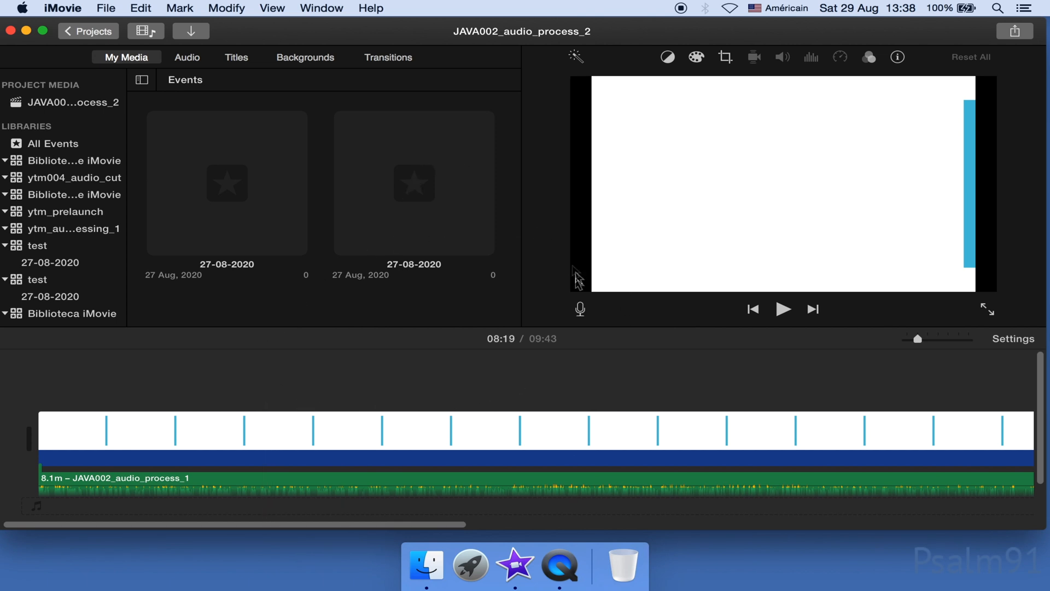
mouse_move(436, 259)
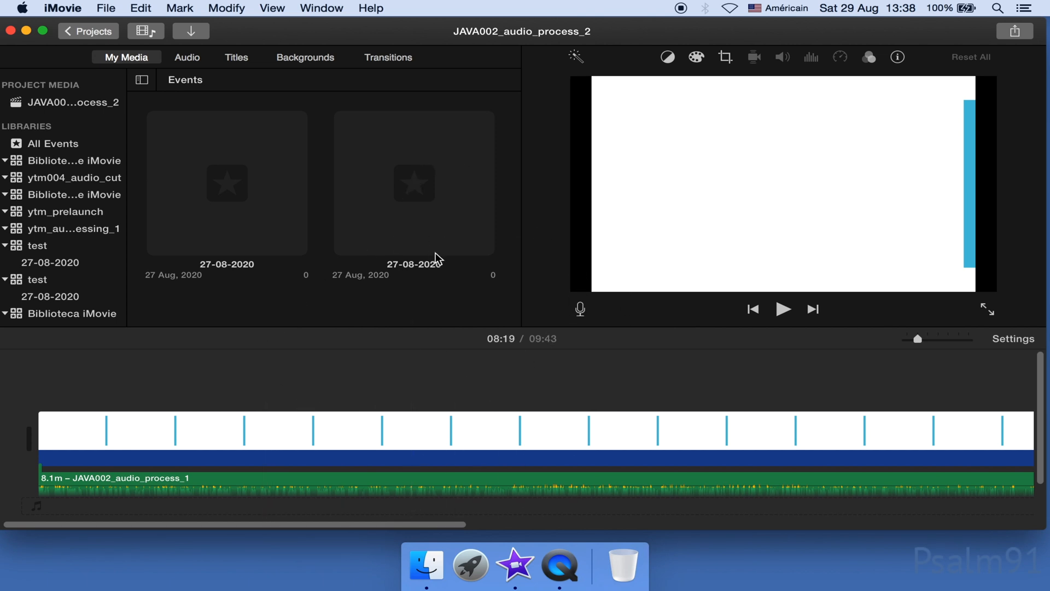
mouse_move(83, 38)
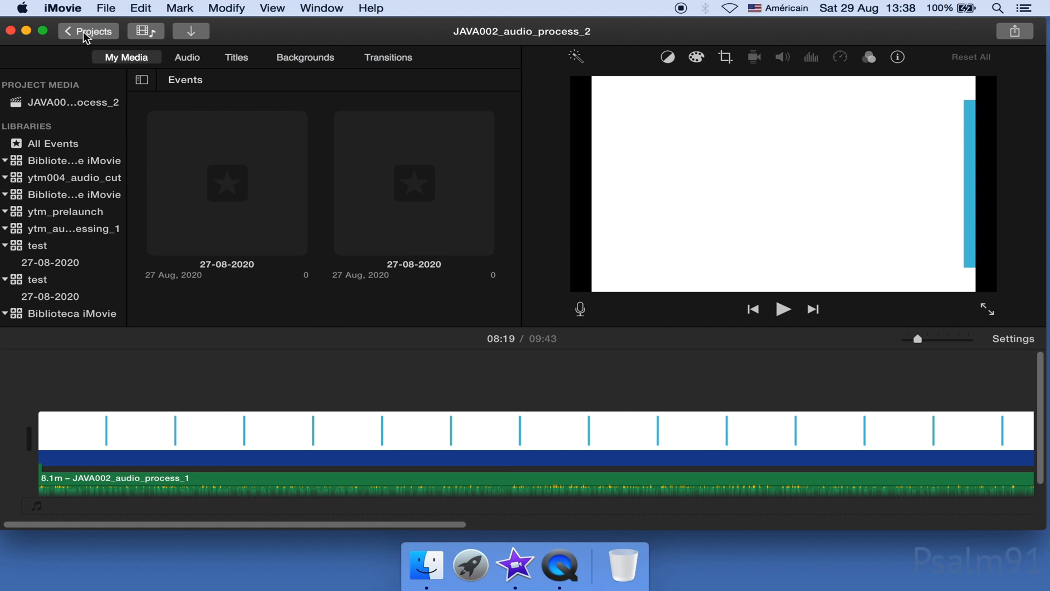
left_click(88, 31)
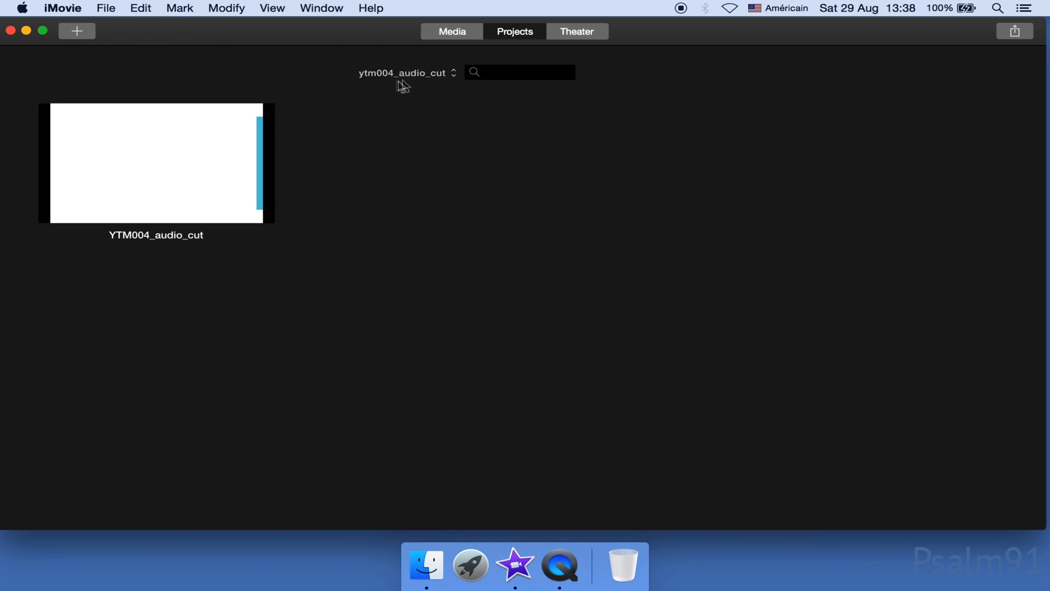
Show the second Biblioteca de iMovie library's JAVA001 project, then reopen the library list.
left_click(404, 73)
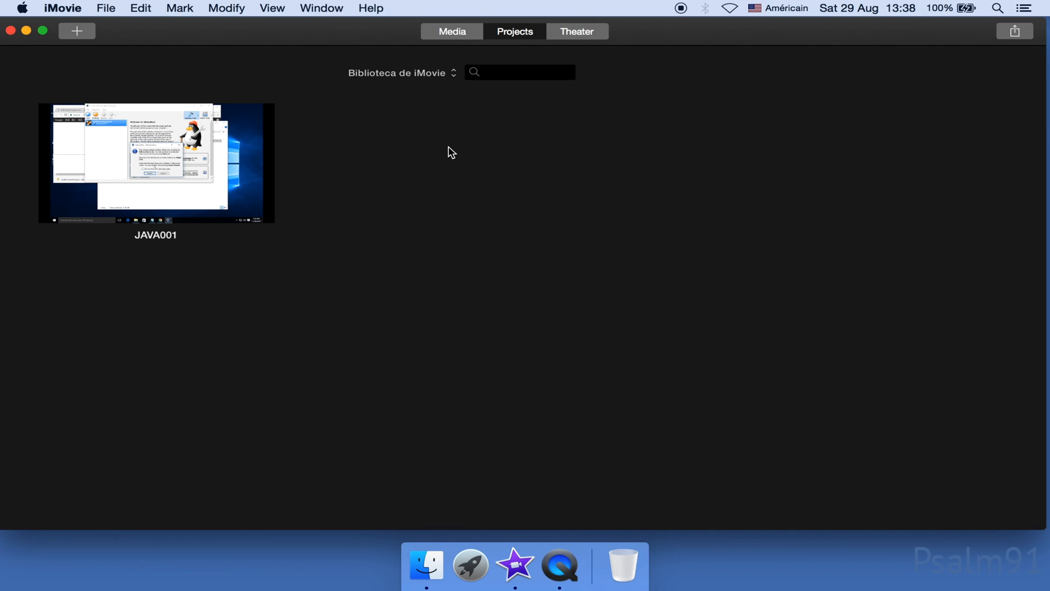
left_click(402, 72)
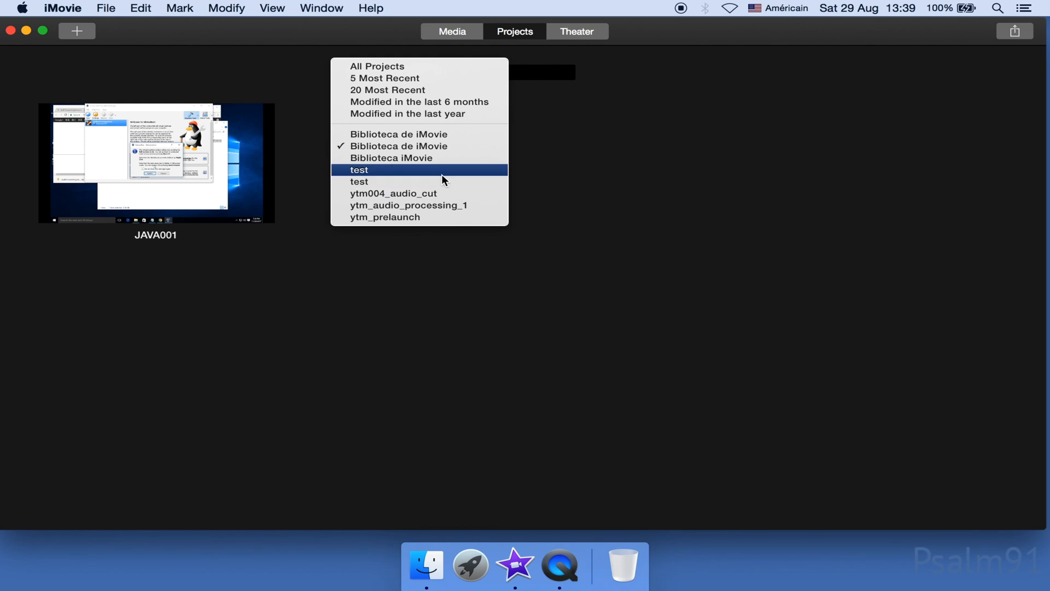
mouse_move(442, 182)
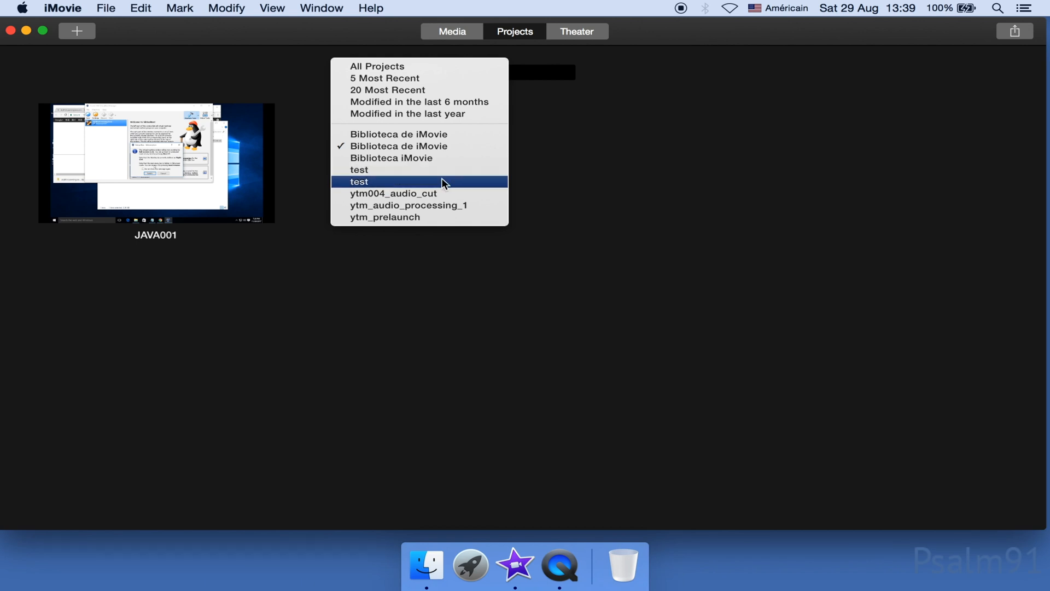